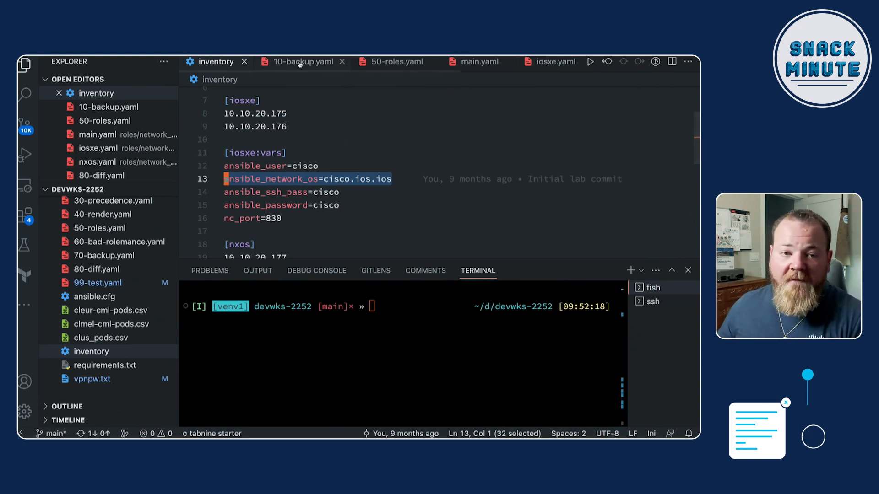
- Bring up the 10-backup.yaml playbook with its IOS-XE backup task
click(301, 62)
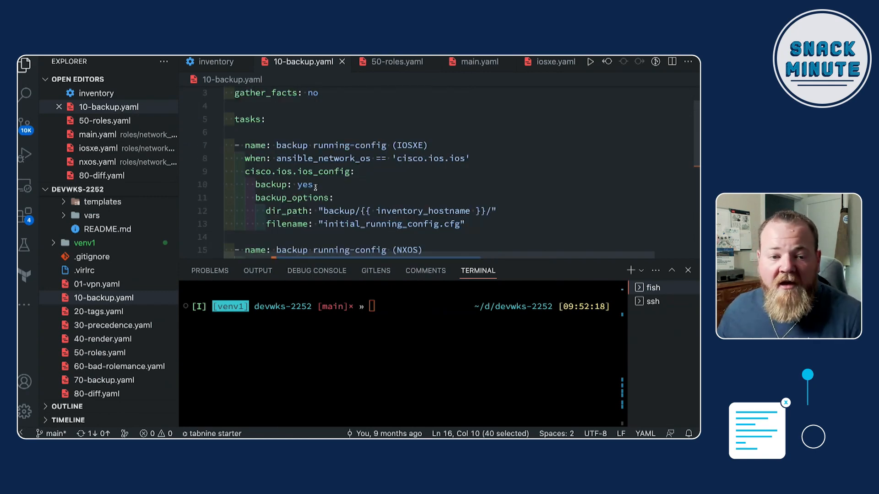
double_click(334, 172)
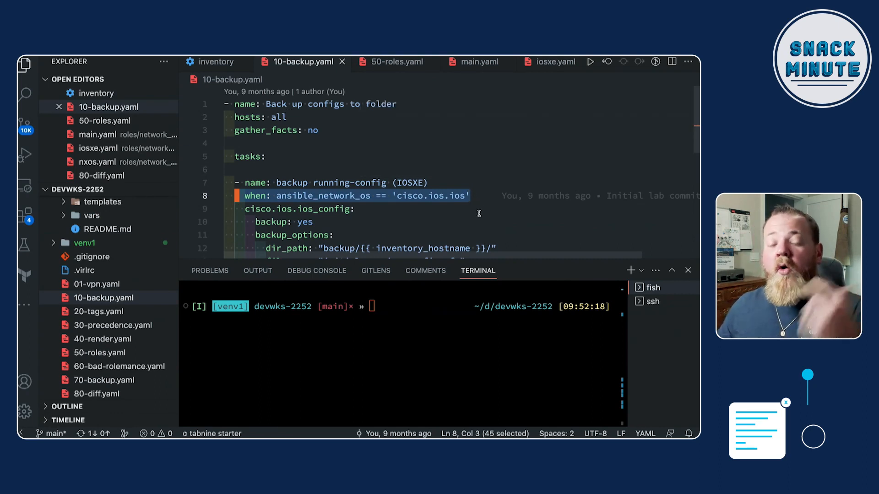
mouse_move(408, 215)
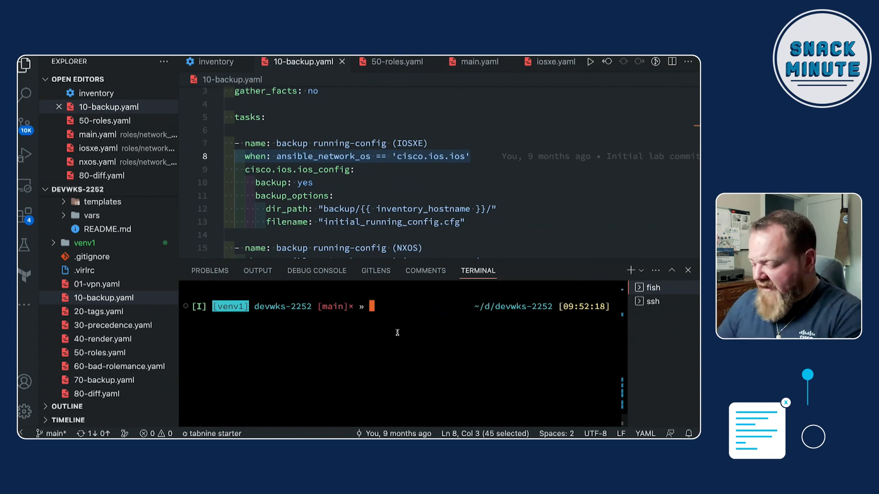
- Run 'ansible-playbook 10-backup.yaml -v' to back up all four devices' running configs
text(ansible-playbook 10-backup.yaml -v)
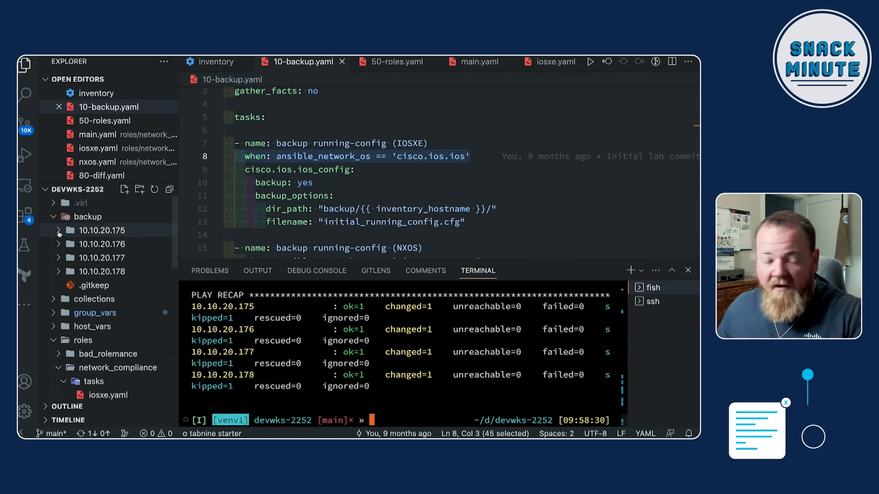
click(101, 231)
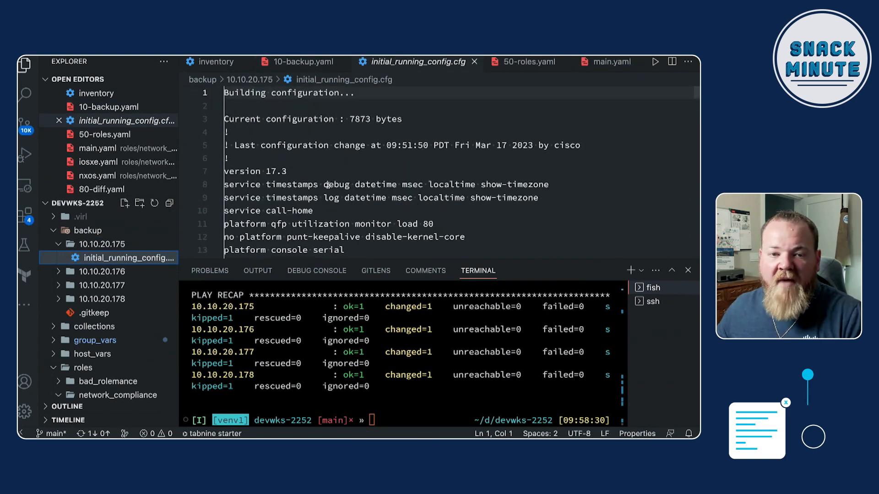
scroll(down, 3)
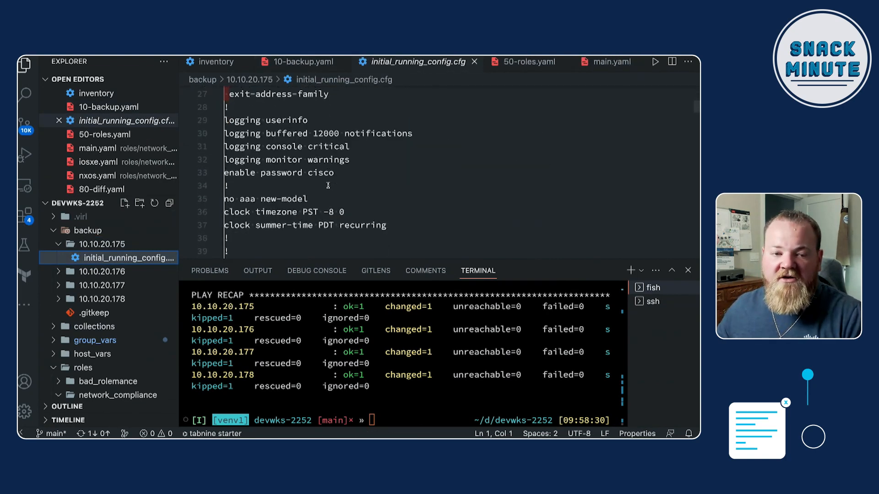
scroll(down, 3)
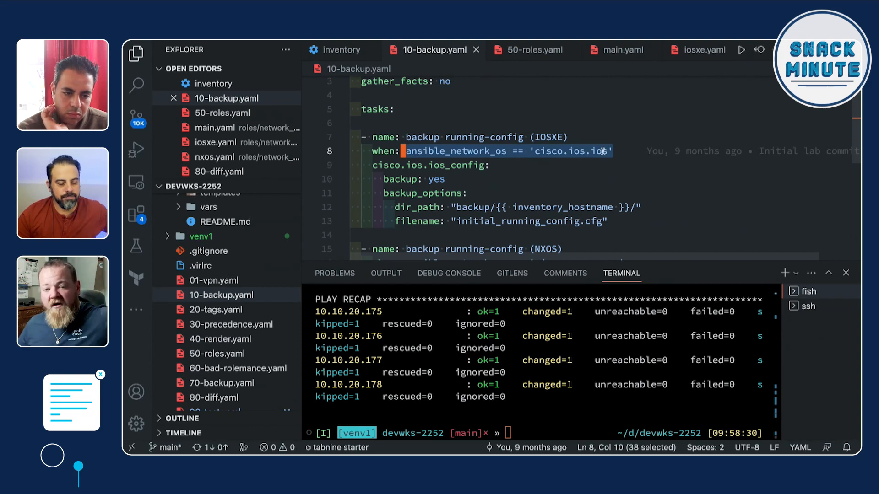
scroll(down, 3)
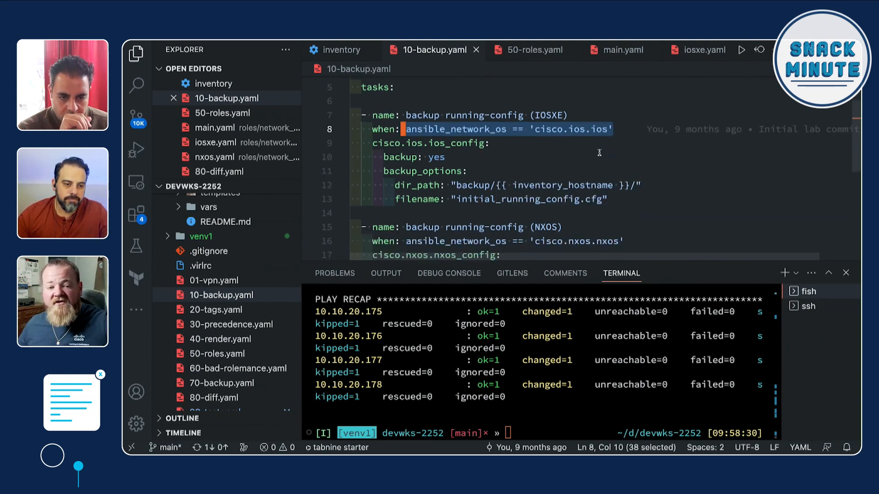
scroll(down, 3)
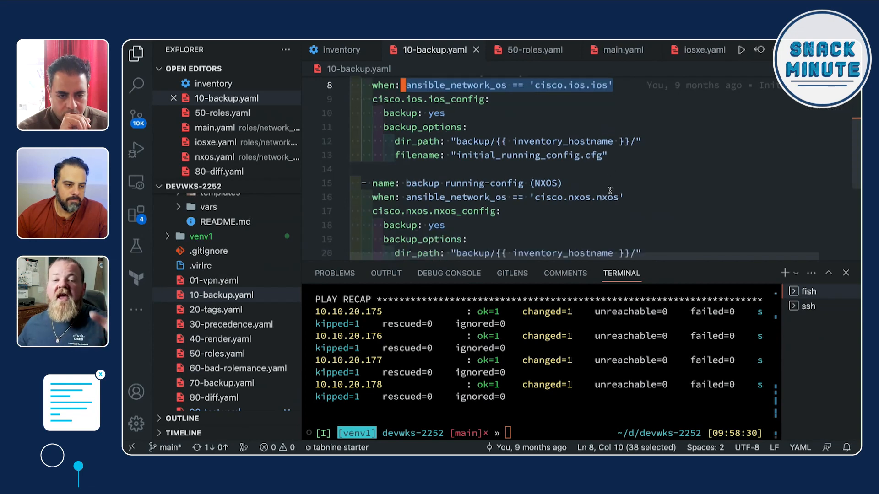
scroll(down, 3)
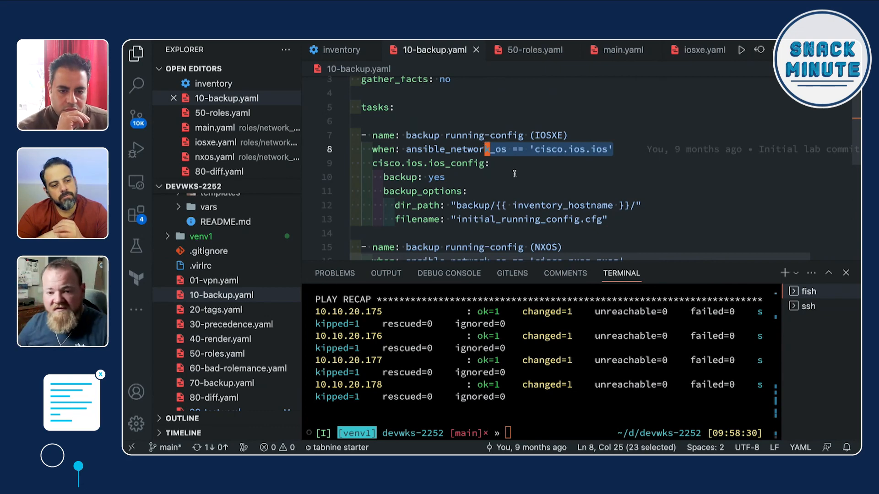
scroll(down, 3)
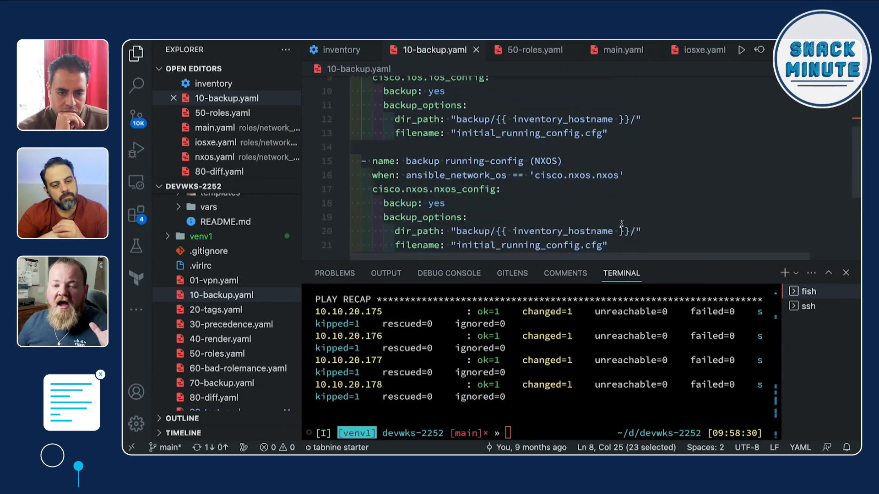
scroll(down, 3)
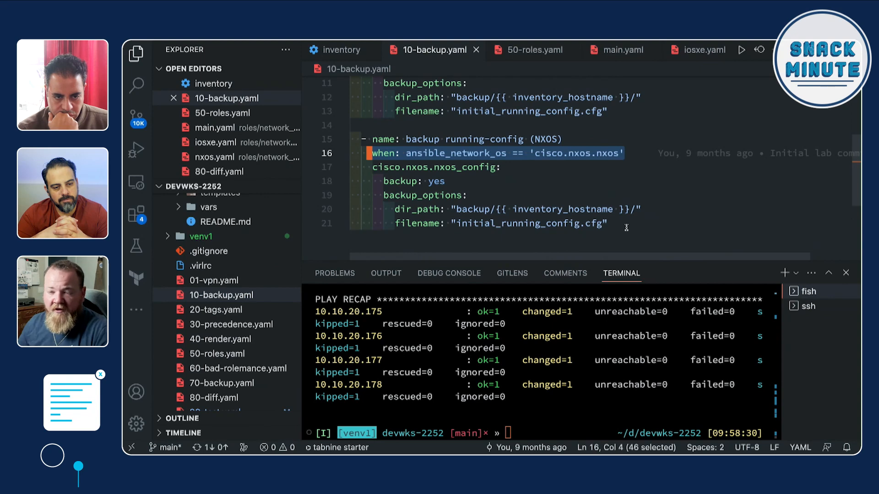
mouse_move(653, 240)
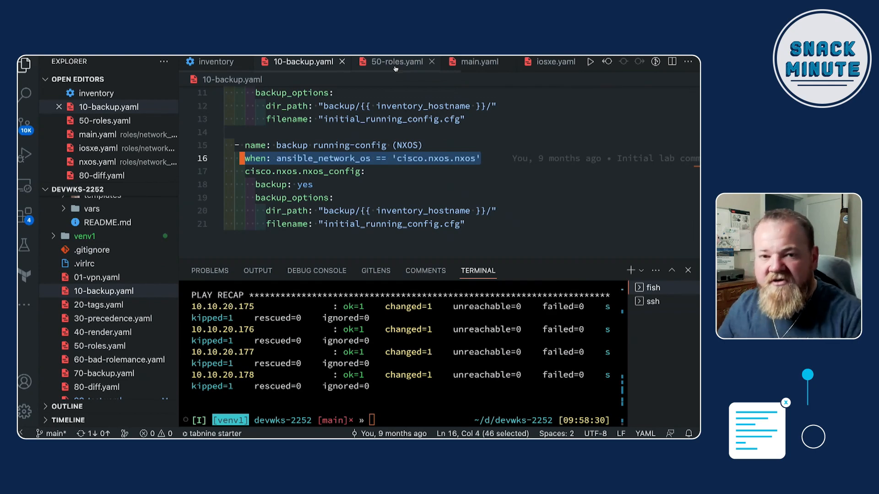
- Show 50-roles.yaml and expand roles > network_compliance > tasks to its iosxe, main and nxos files
click(395, 62)
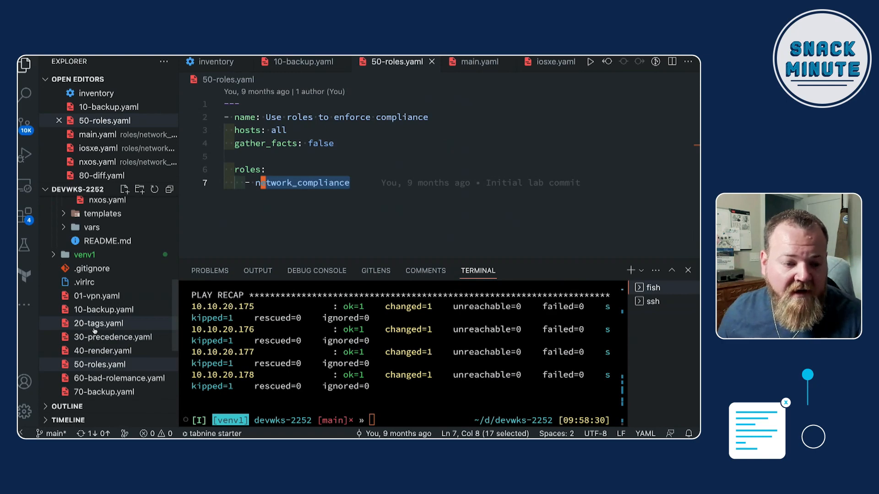
click(84, 282)
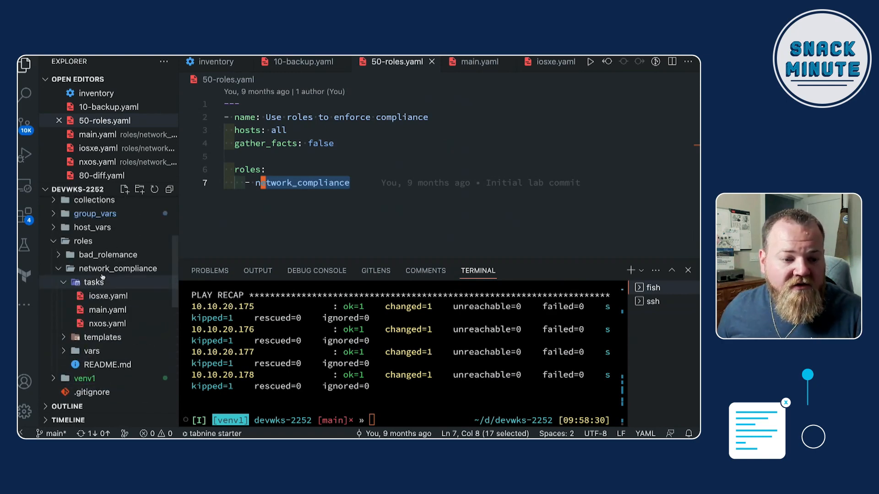
mouse_move(258, 270)
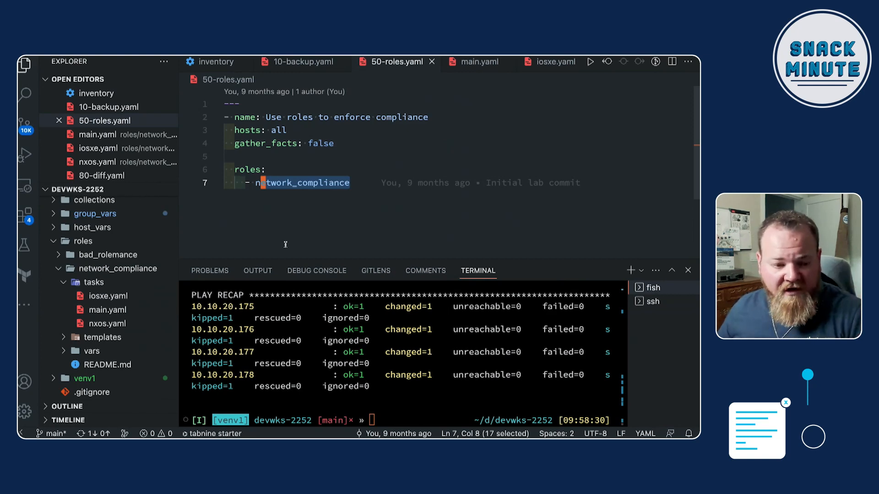
mouse_move(340, 189)
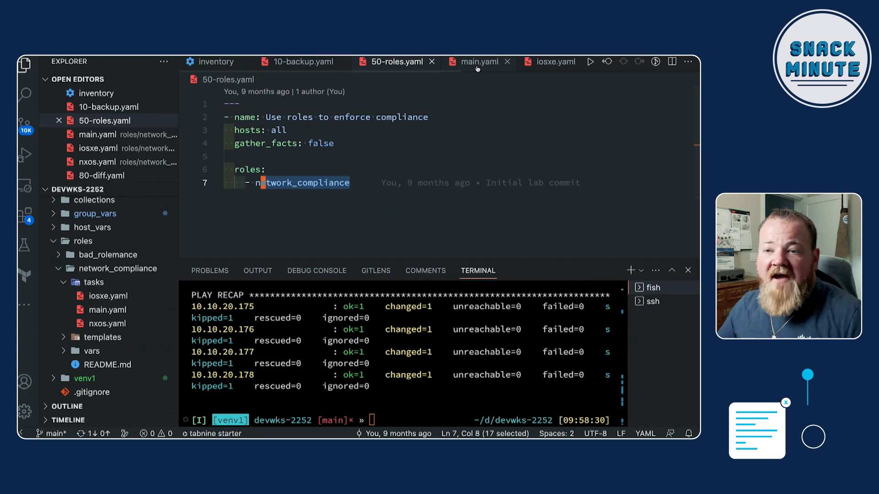
click(478, 62)
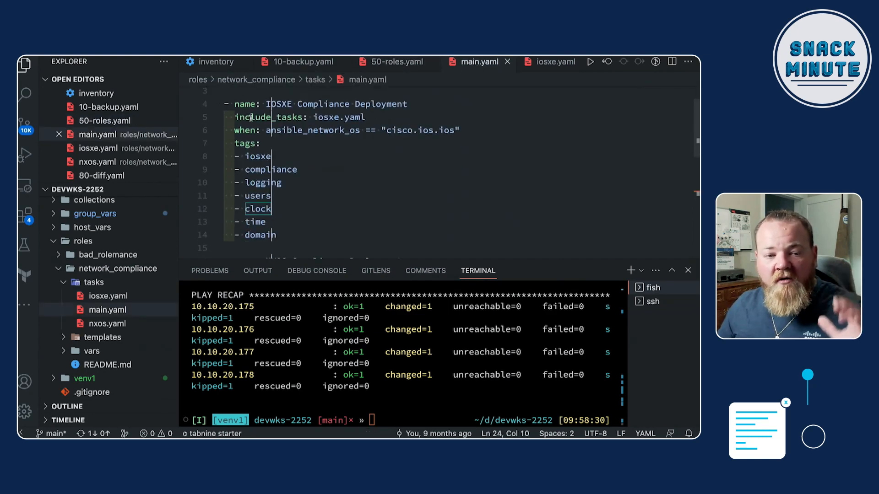
scroll(down, 3)
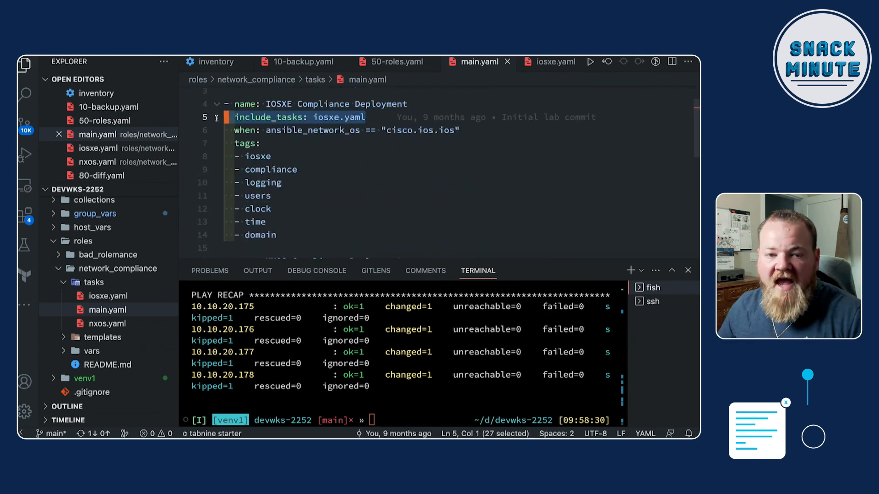
scroll(down, 3)
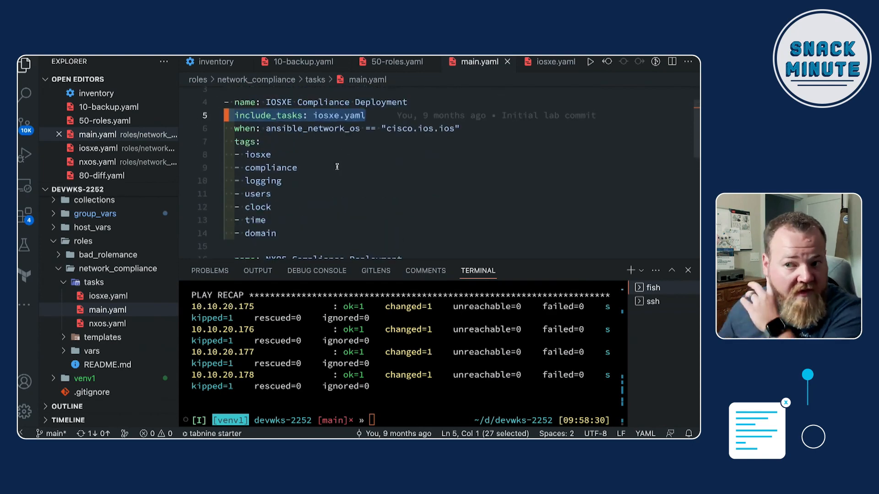
click(274, 233)
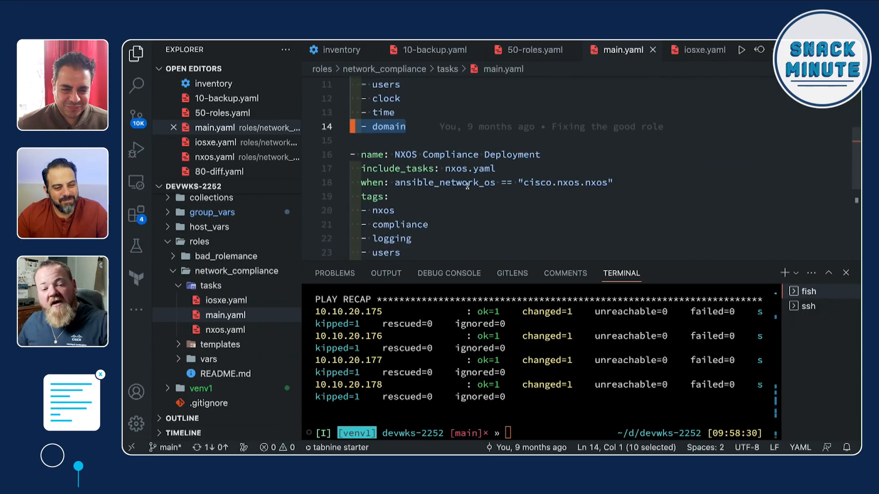
scroll(down, 3)
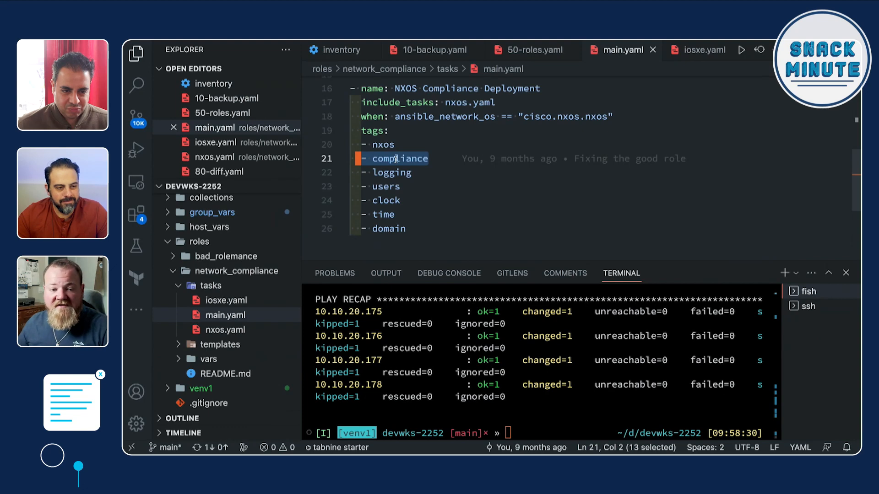
click(385, 201)
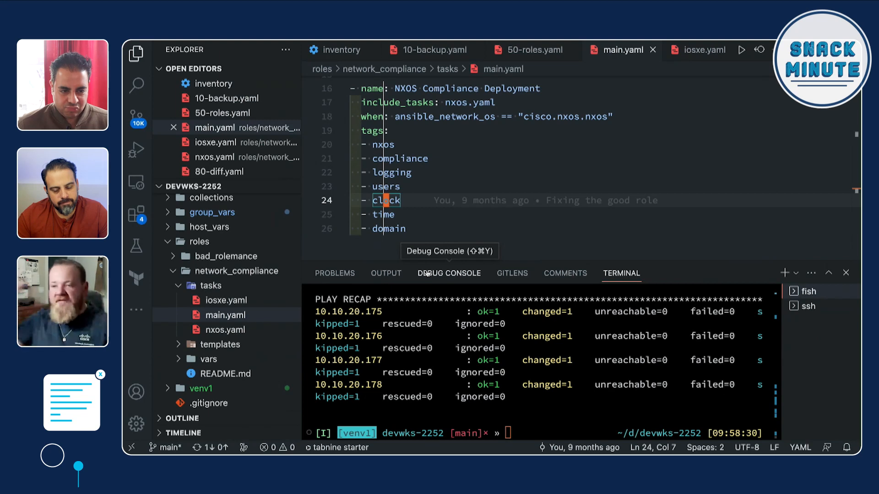
mouse_move(448, 279)
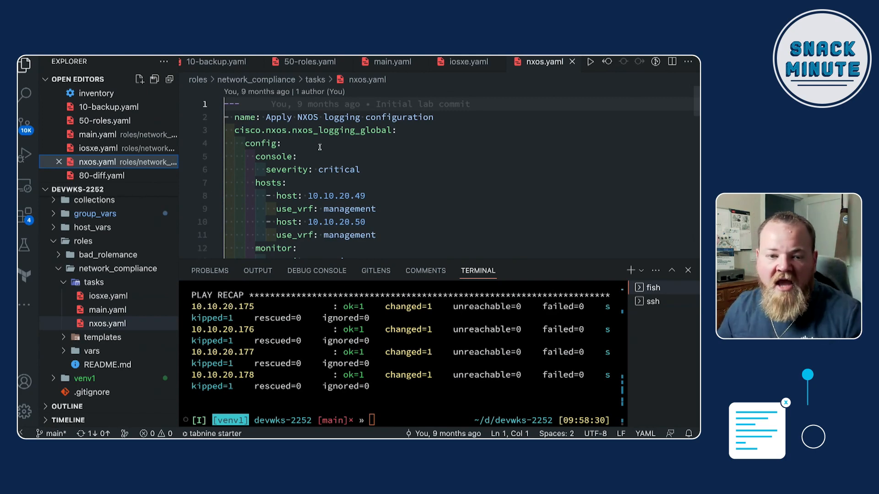
mouse_move(374, 163)
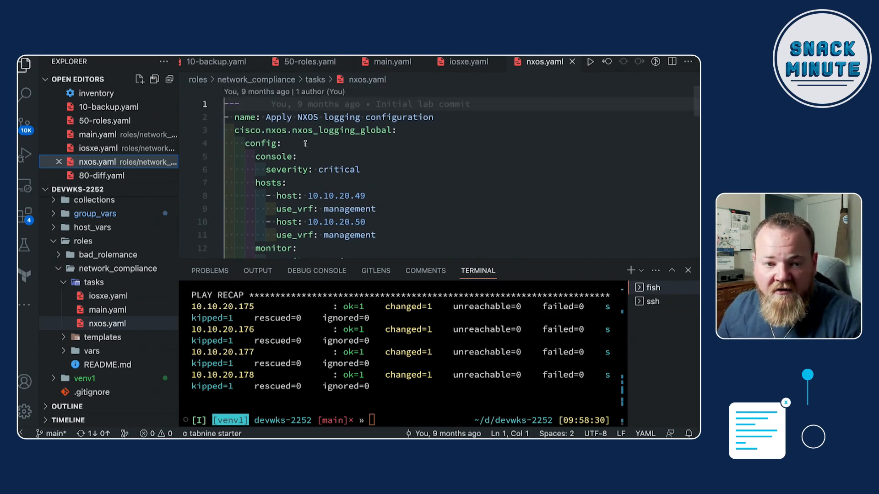
- Highlight the NXOS logging task lines and review the users, clock, NTP and domain tasks below
drag(266, 118, 398, 130)
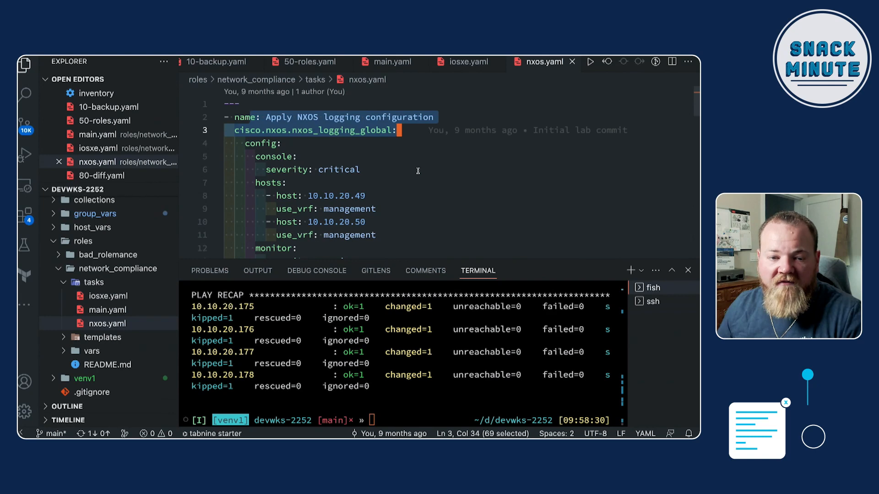
scroll(down, 3)
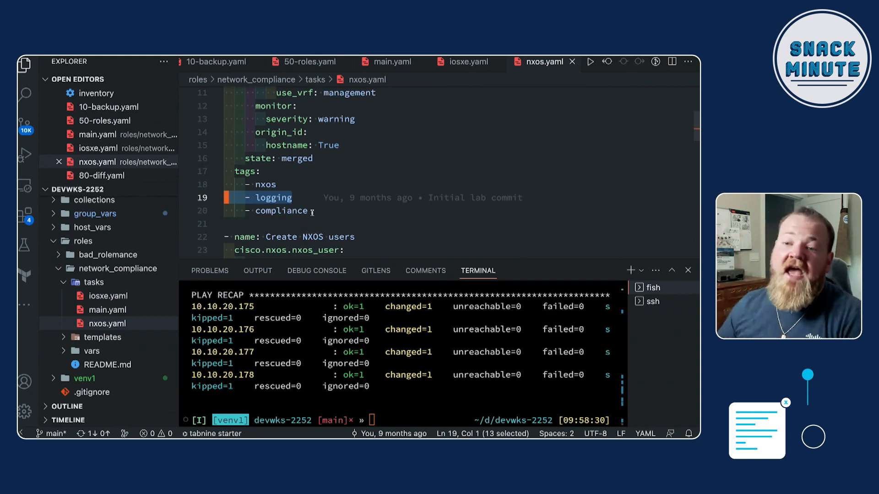
scroll(down, 3)
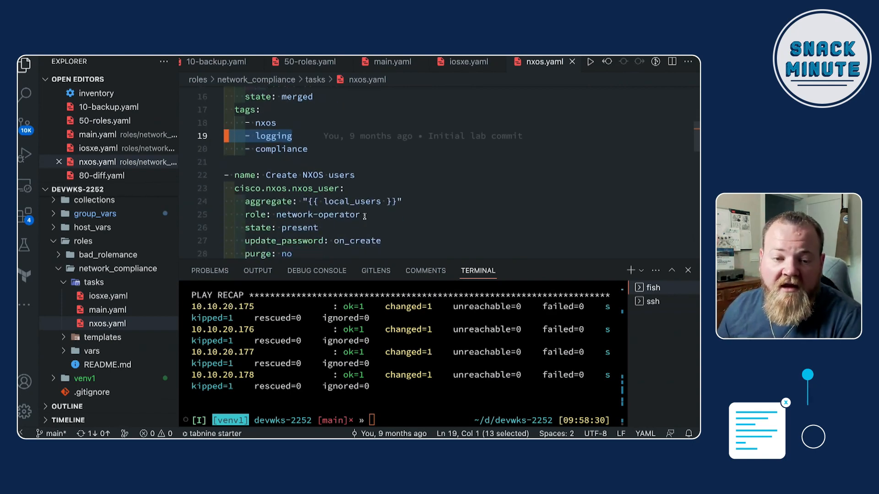
scroll(down, 3)
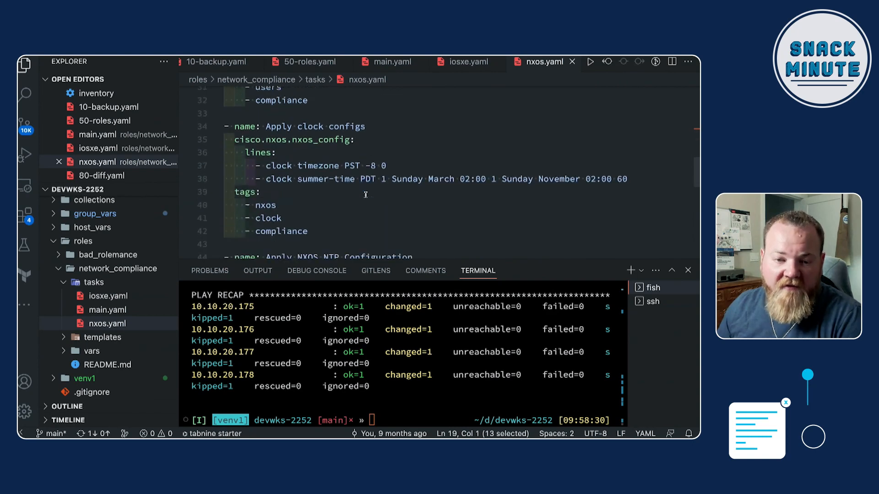
scroll(down, 3)
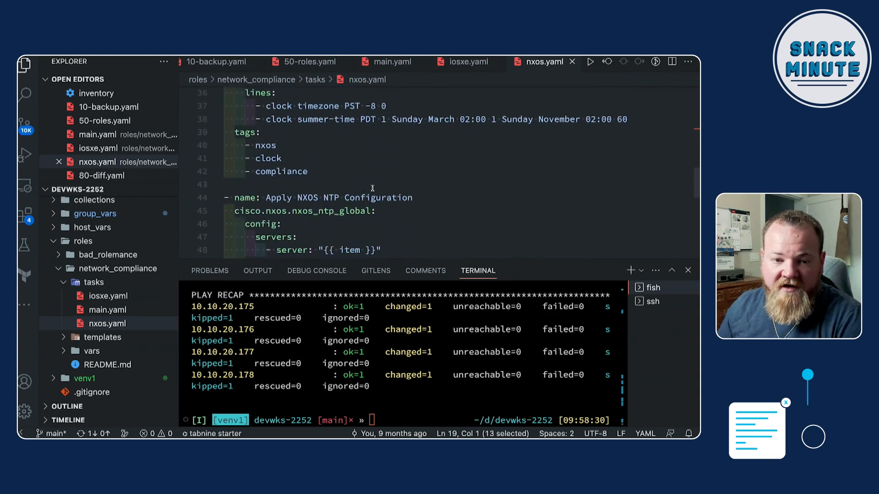
scroll(down, 3)
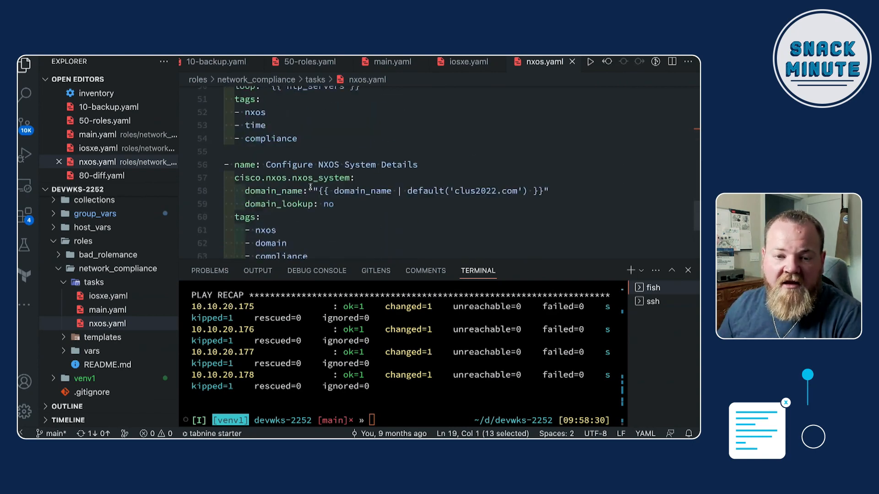
scroll(down, 3)
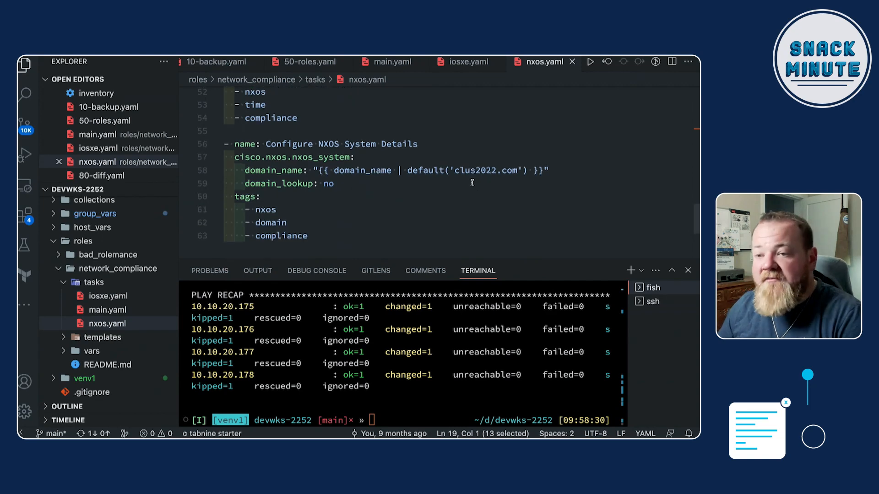
scroll(down, 3)
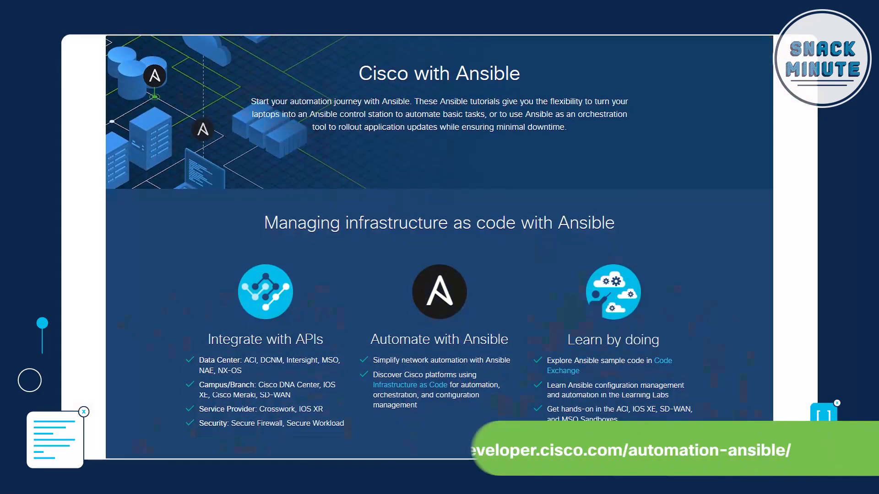
scroll(down, 3)
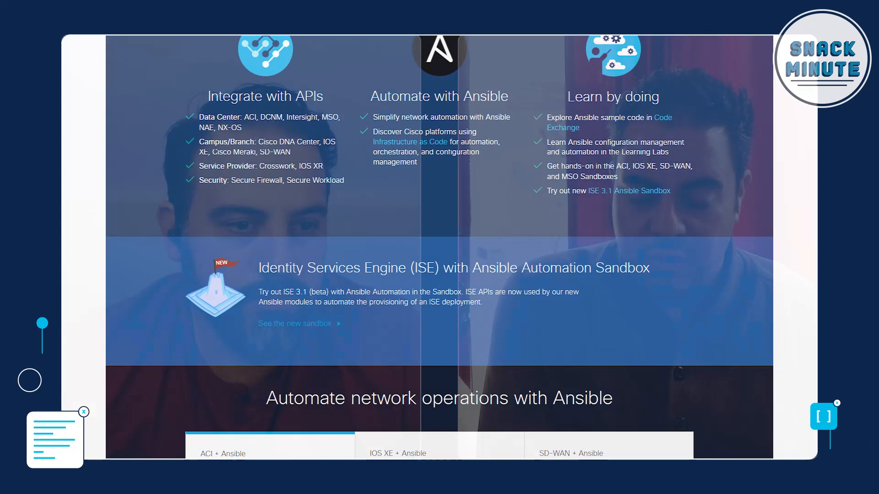